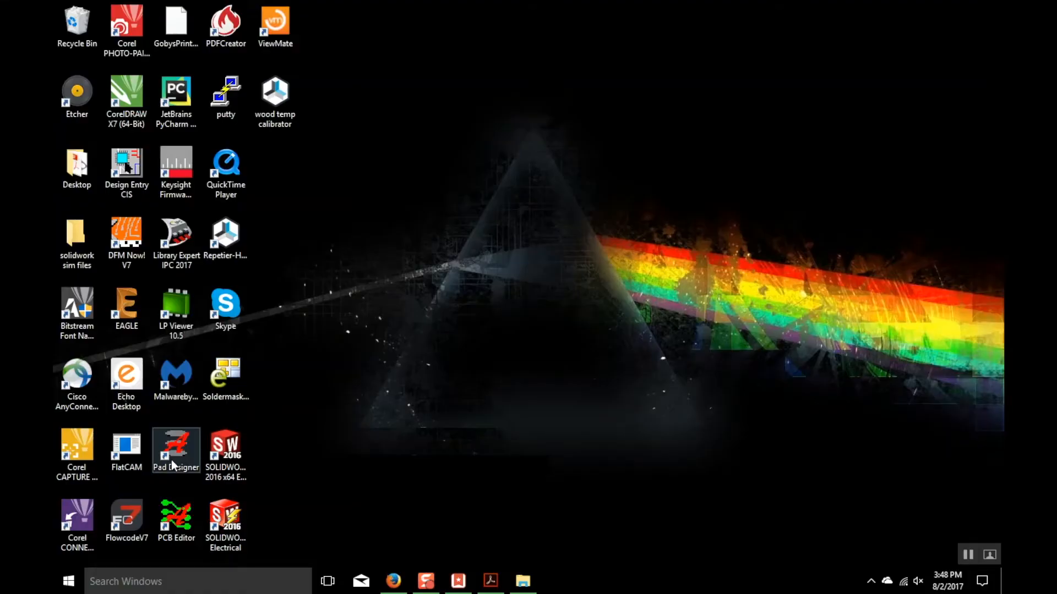
- Launch Pad Designer and pick via.pad as the existing padstack to load
{"action": "double_click", "coordinate": [176, 450]}
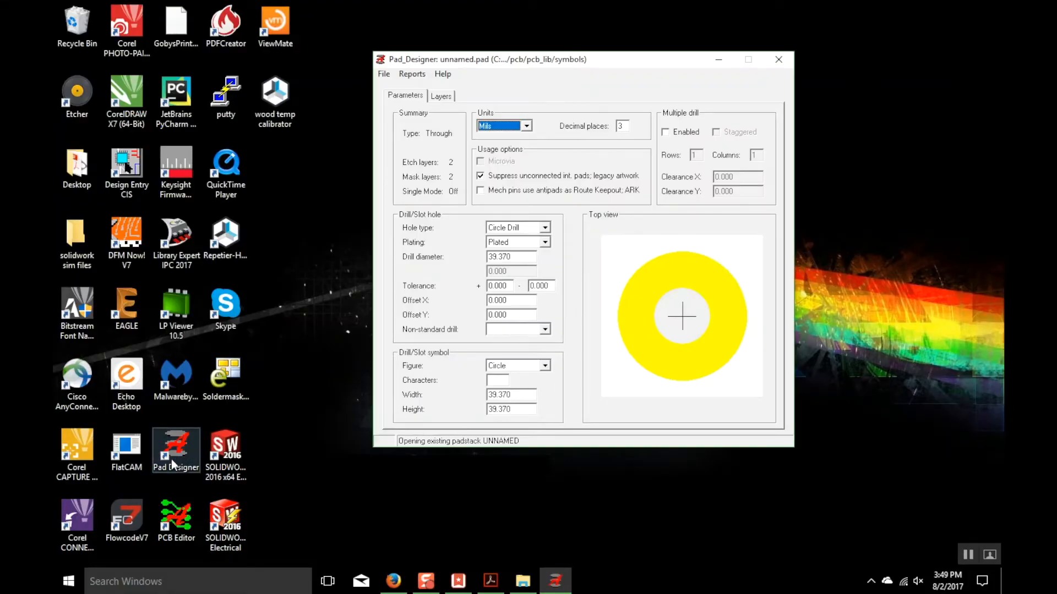
{"action": "left_click", "coordinate": [383, 73]}
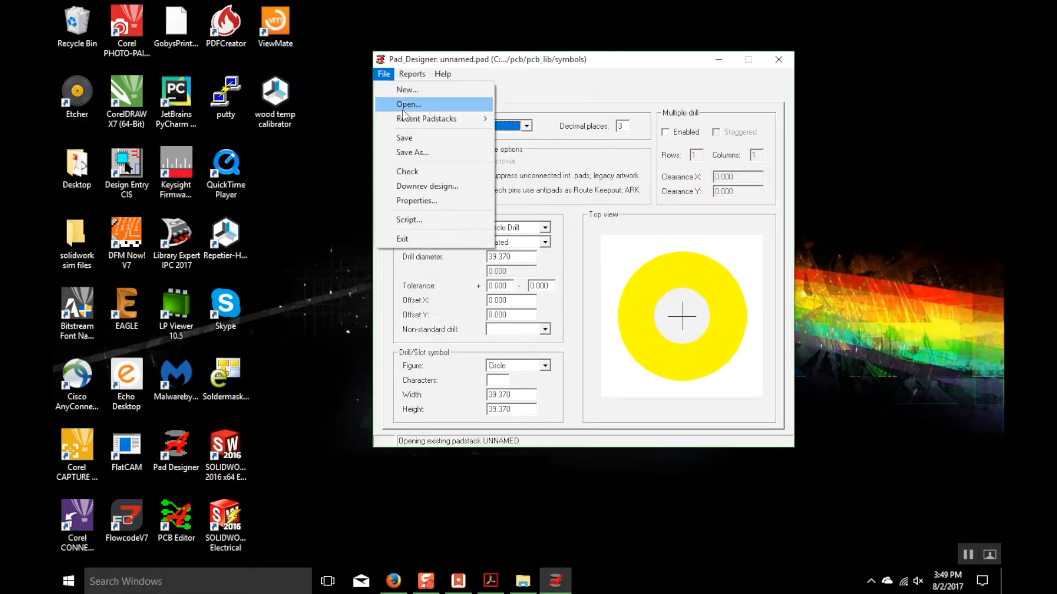
{"action": "left_click", "coordinate": [408, 105]}
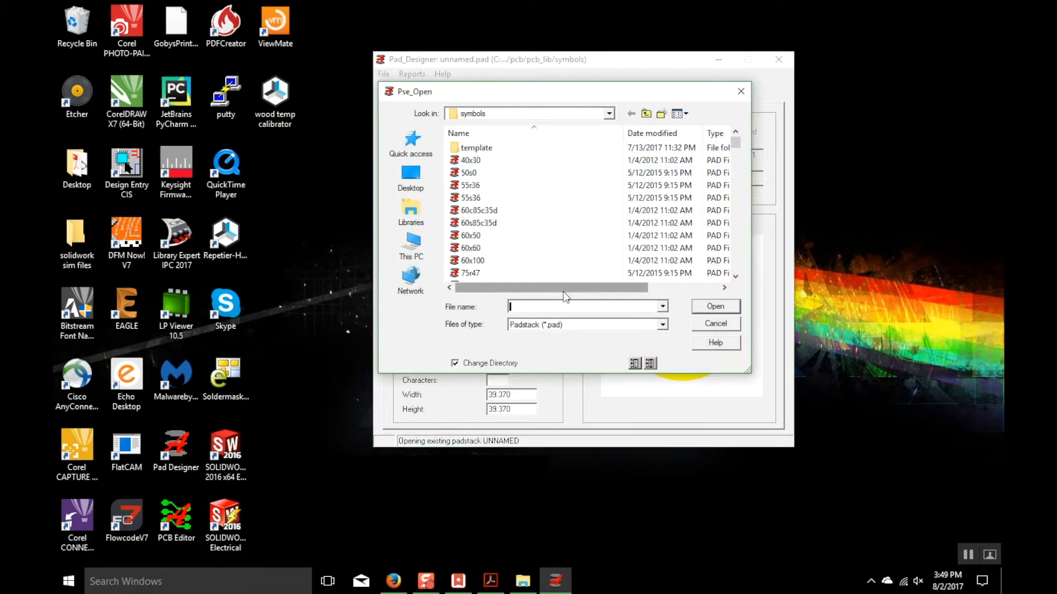
{"action": "type", "text": "via"}
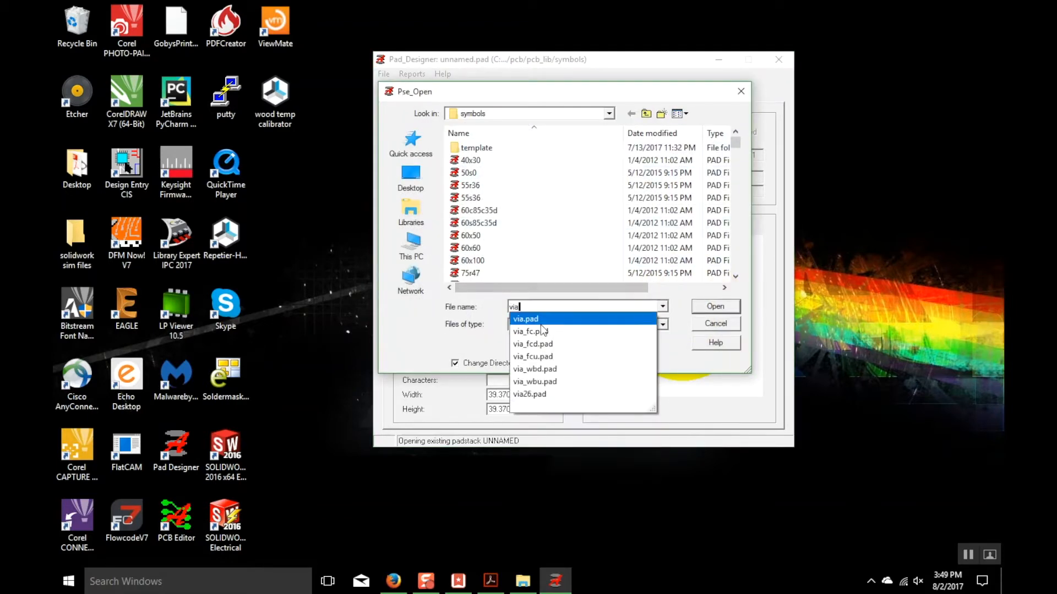
{"action": "left_click", "coordinate": [660, 324]}
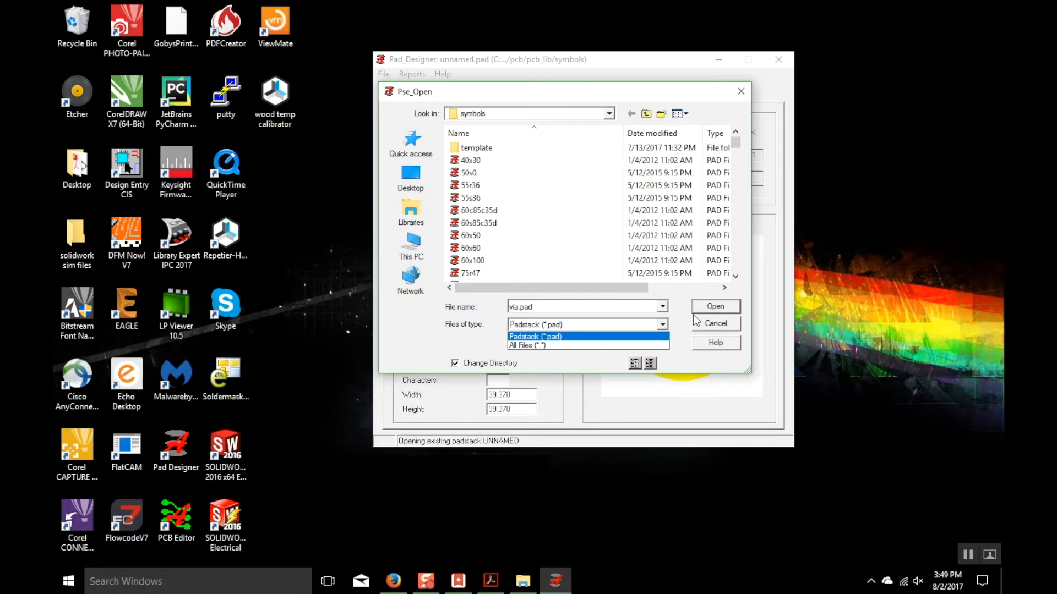
- Load via.pad and change its drill diameter from 13.00 to 31.5 mils
{"action": "left_click", "coordinate": [714, 307]}
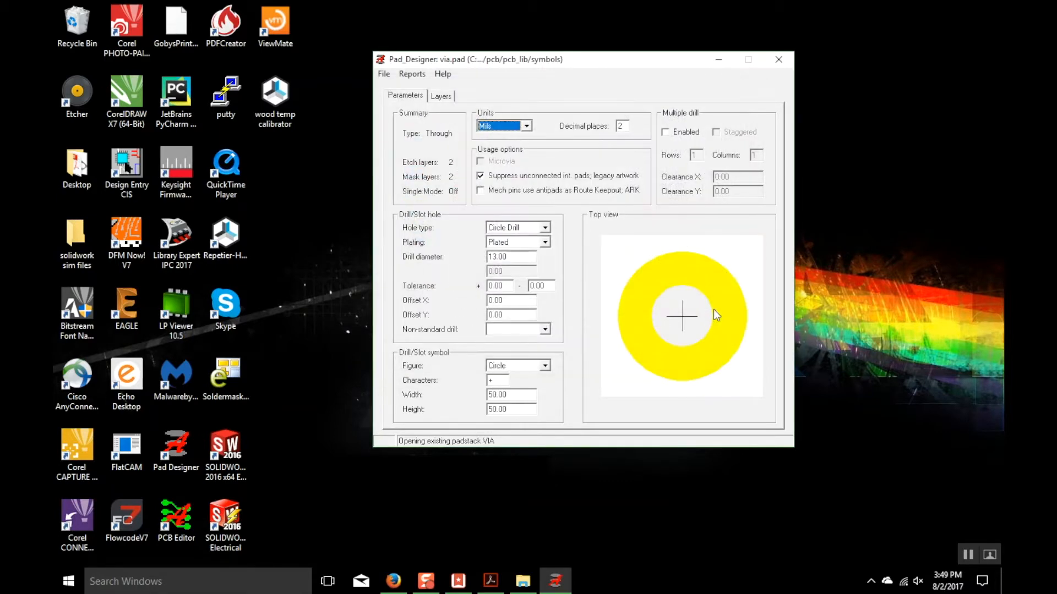
{"action": "mouse_move", "coordinate": [503, 257]}
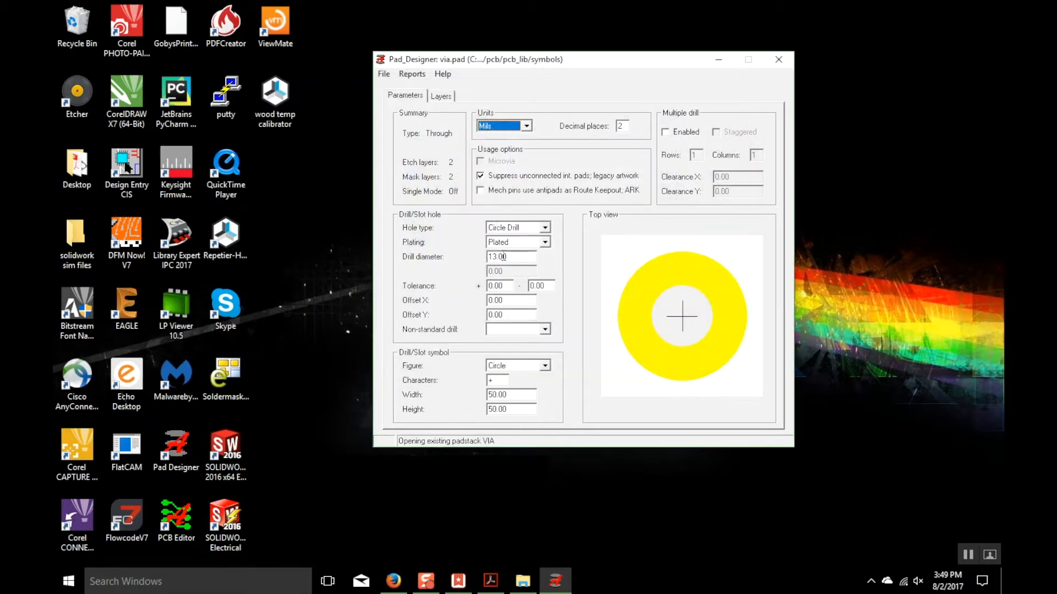
{"action": "triple_click", "coordinate": [509, 257]}
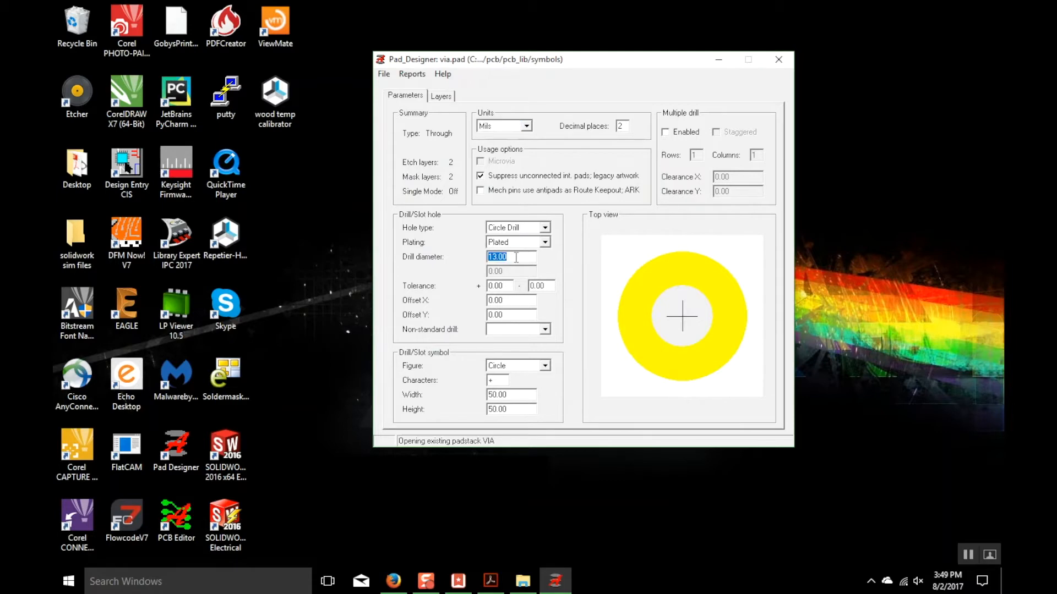
{"action": "type", "text": "31"}
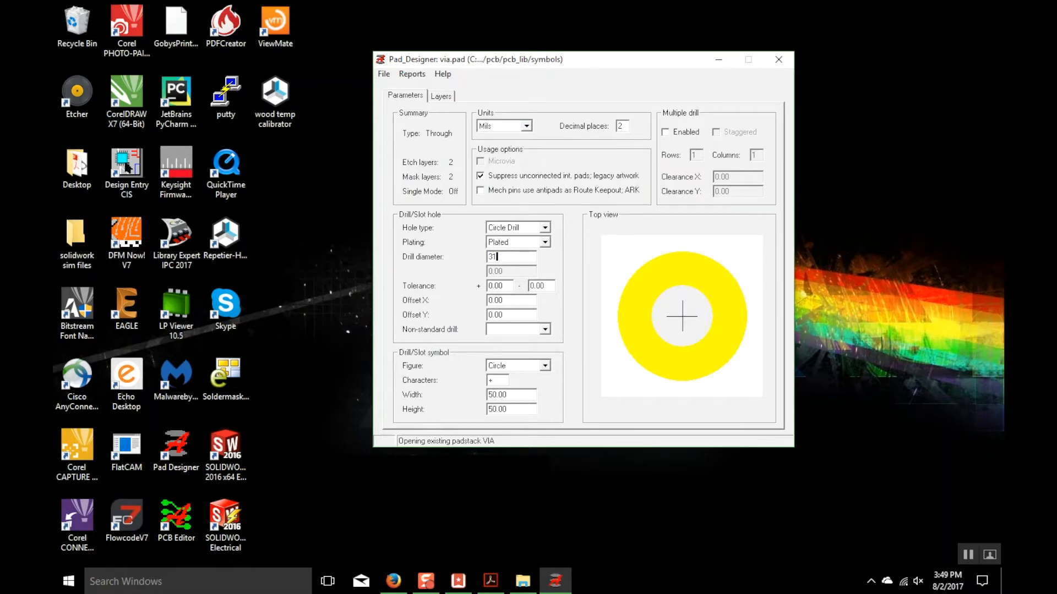
{"action": "type", "text": ".5"}
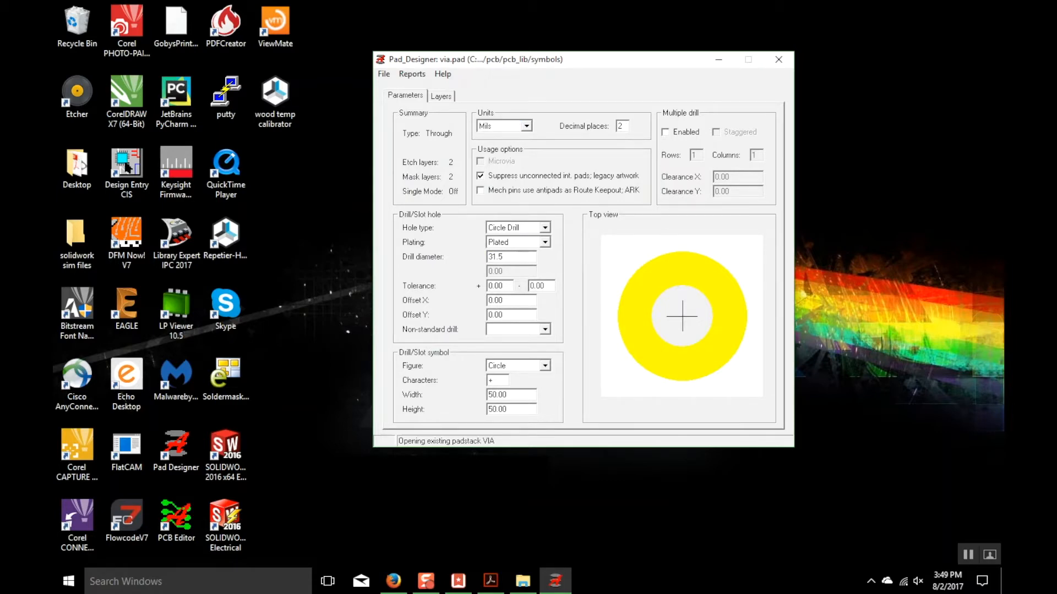
- Give BEGIN LAYER a 60-mil circular regular pad and copy it to the internal and end layers
{"action": "left_click", "coordinate": [440, 95]}
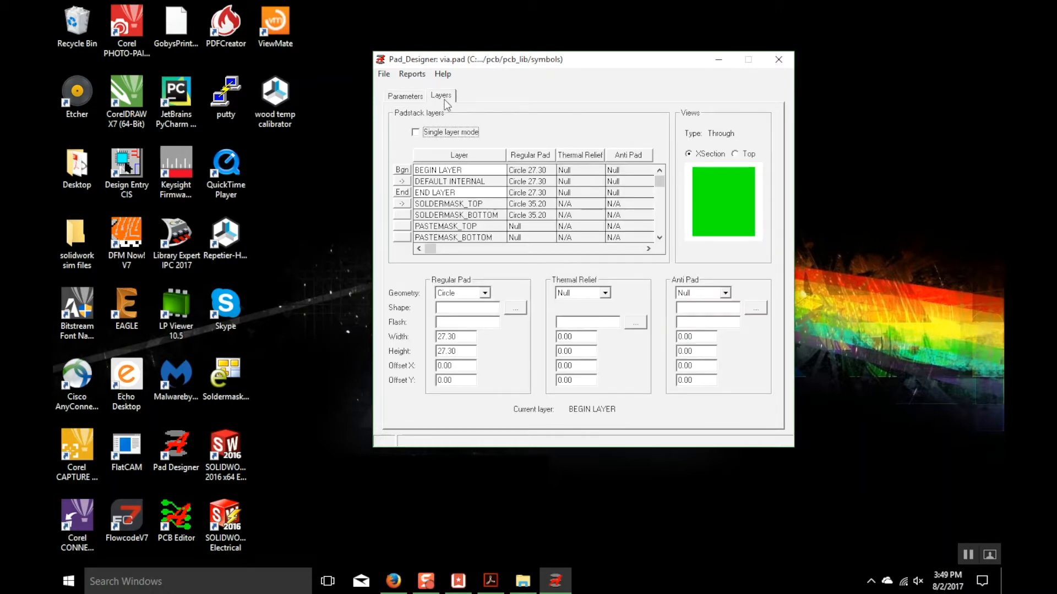
{"action": "left_click", "coordinate": [527, 169]}
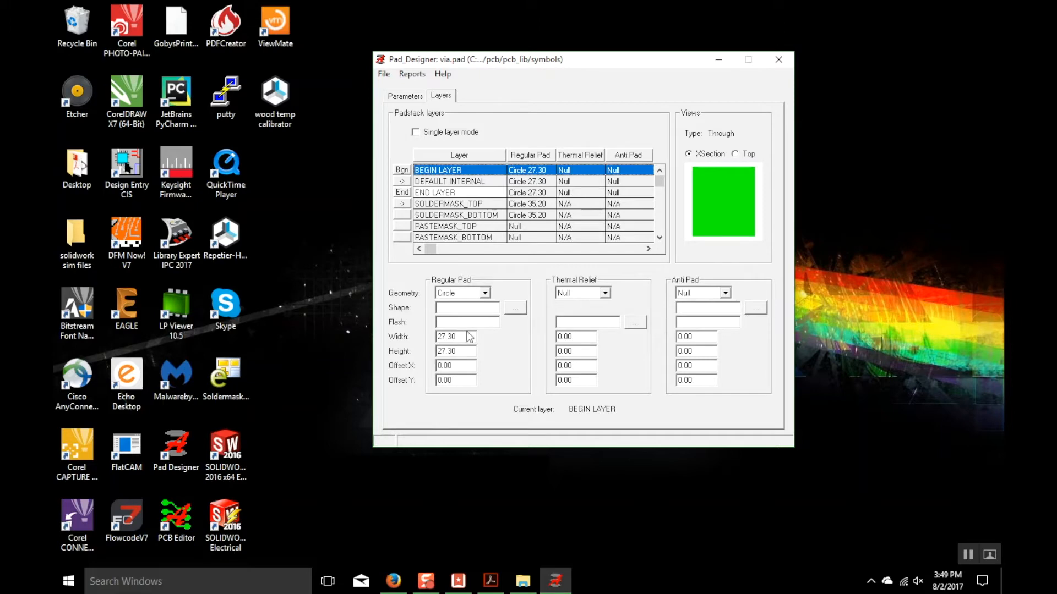
{"action": "triple_click", "coordinate": [455, 337]}
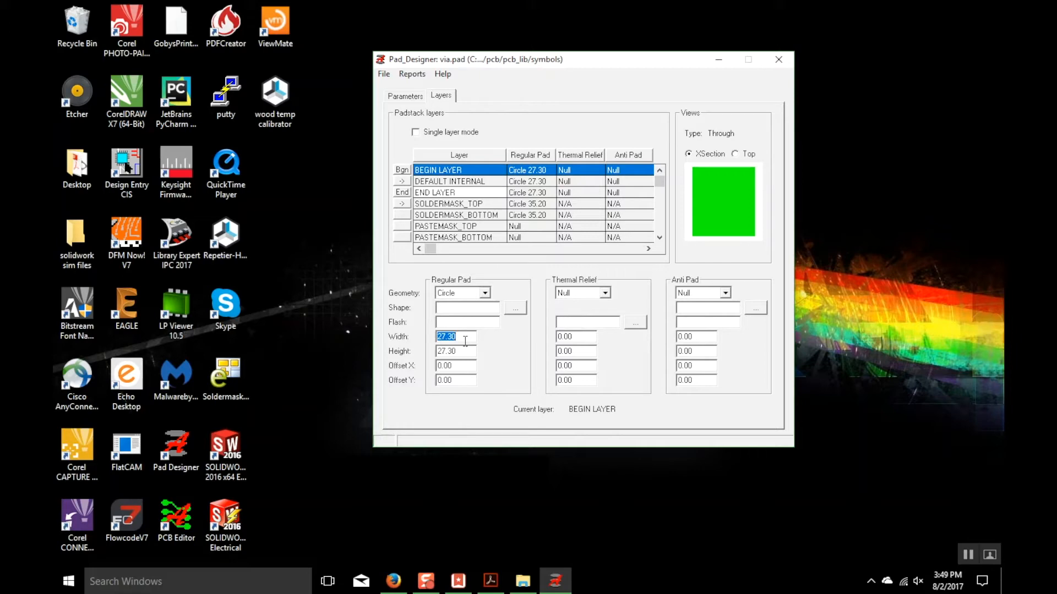
{"action": "type", "text": "60.00"}
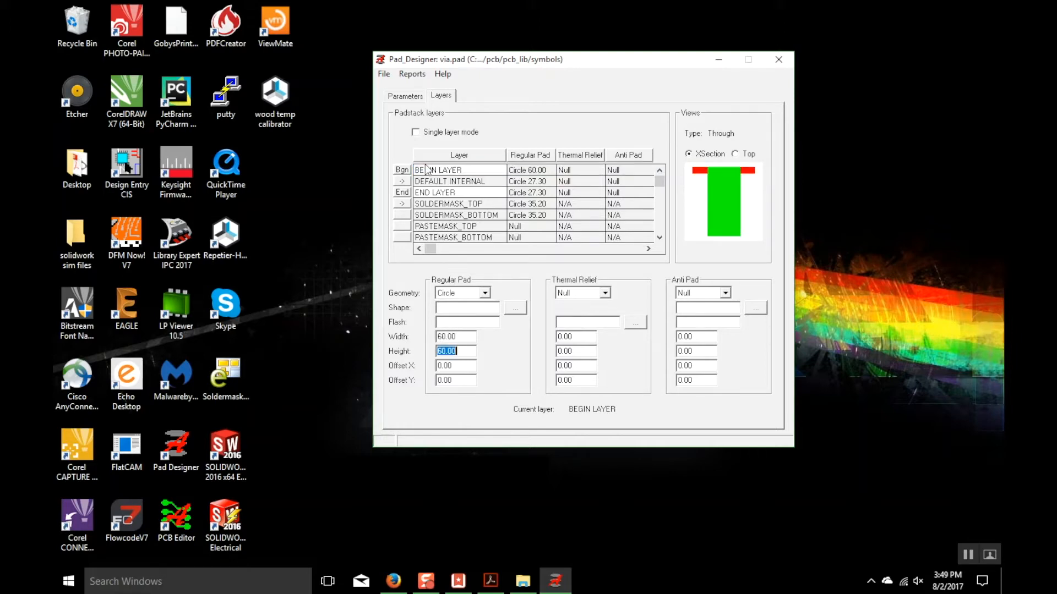
{"action": "right_click", "coordinate": [438, 169]}
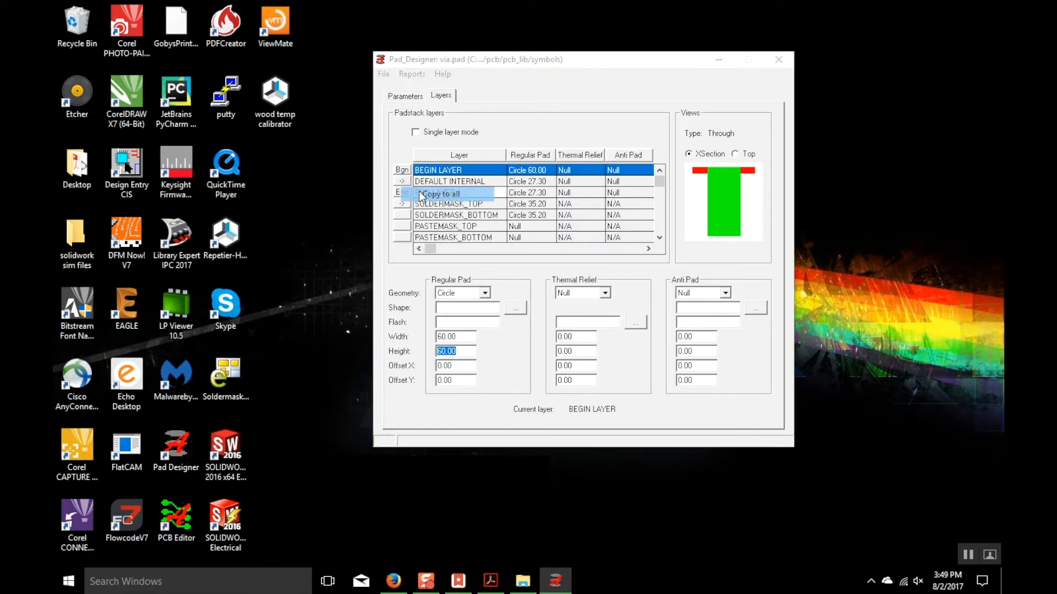
{"action": "left_click", "coordinate": [441, 193]}
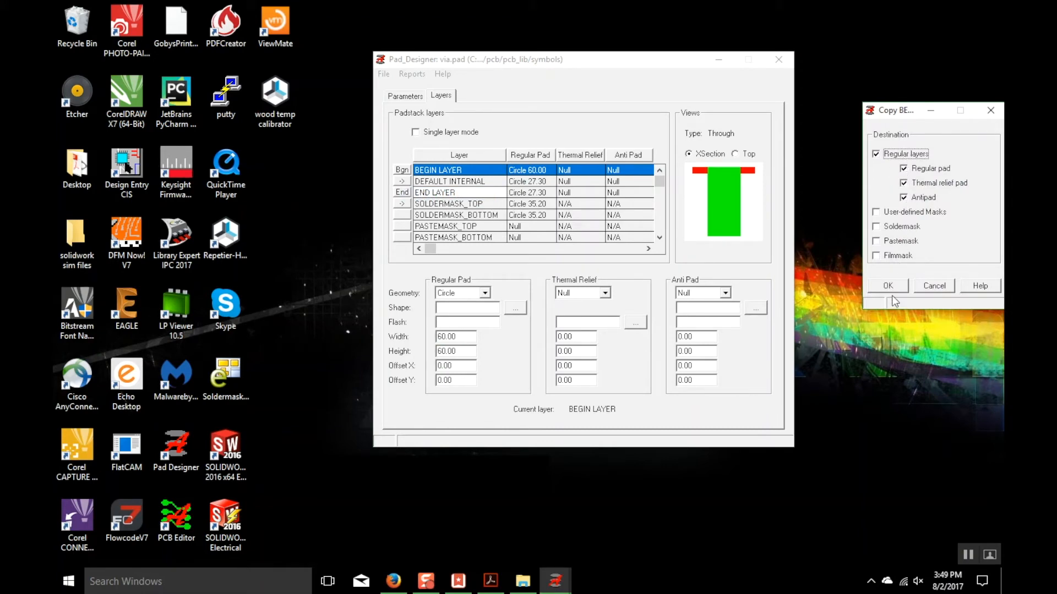
{"action": "left_click", "coordinate": [887, 286]}
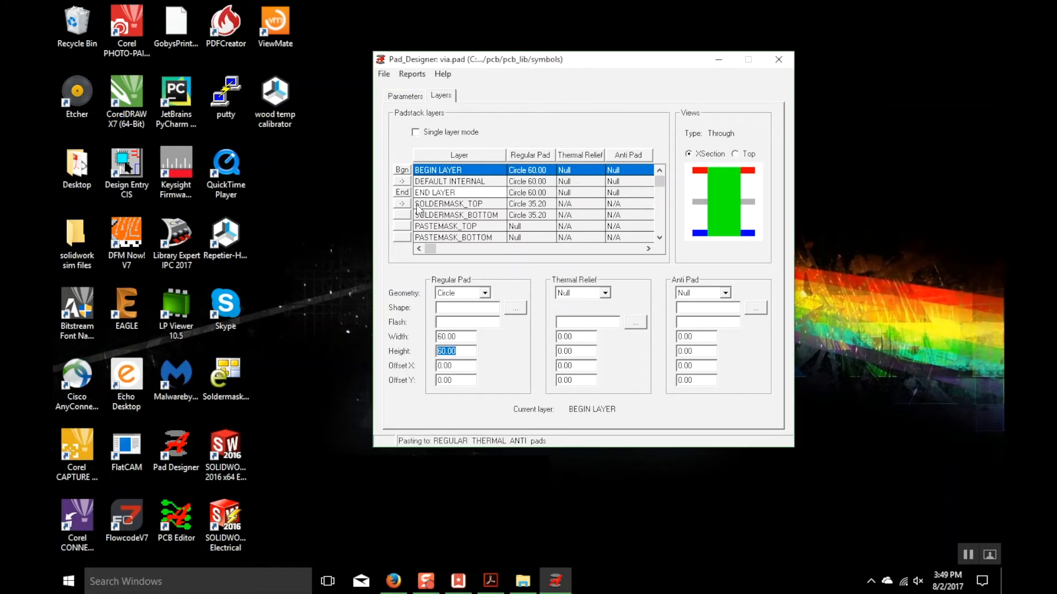
- Make SOLDERMASK_TOP an 80-mil circle and paste it onto SOLDERMASK_BOTTOM
{"action": "left_click", "coordinate": [448, 203]}
{"action": "type", "text": "80"}
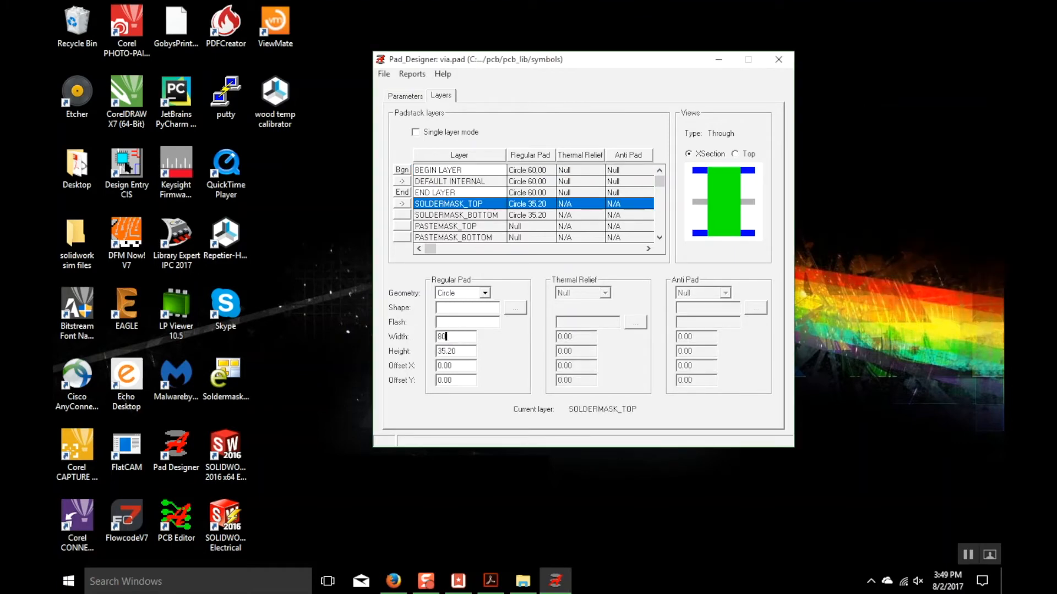
{"action": "right_click", "coordinate": [448, 203]}
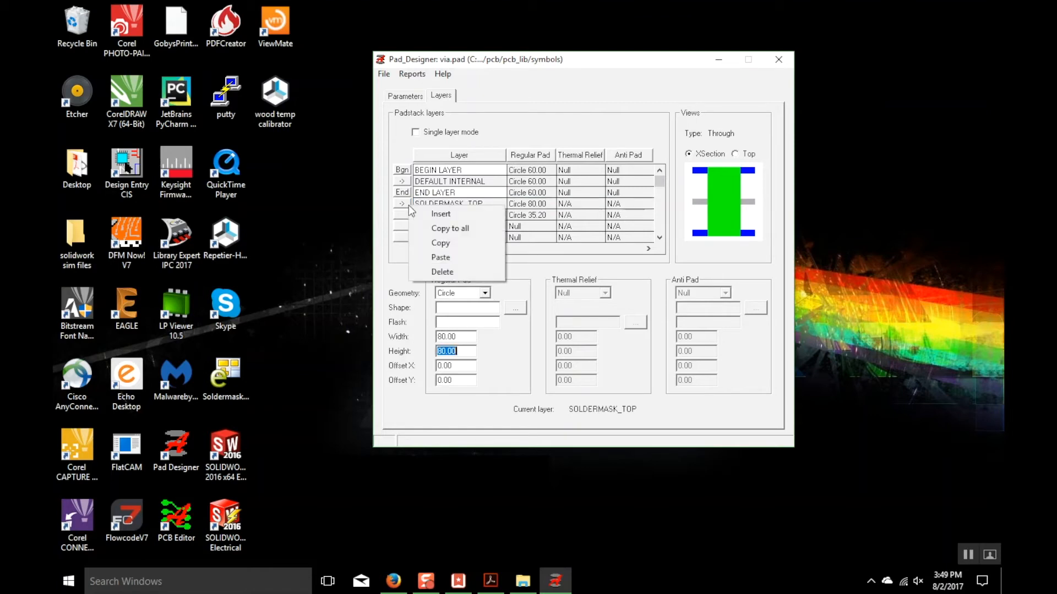
{"action": "left_click", "coordinate": [441, 242]}
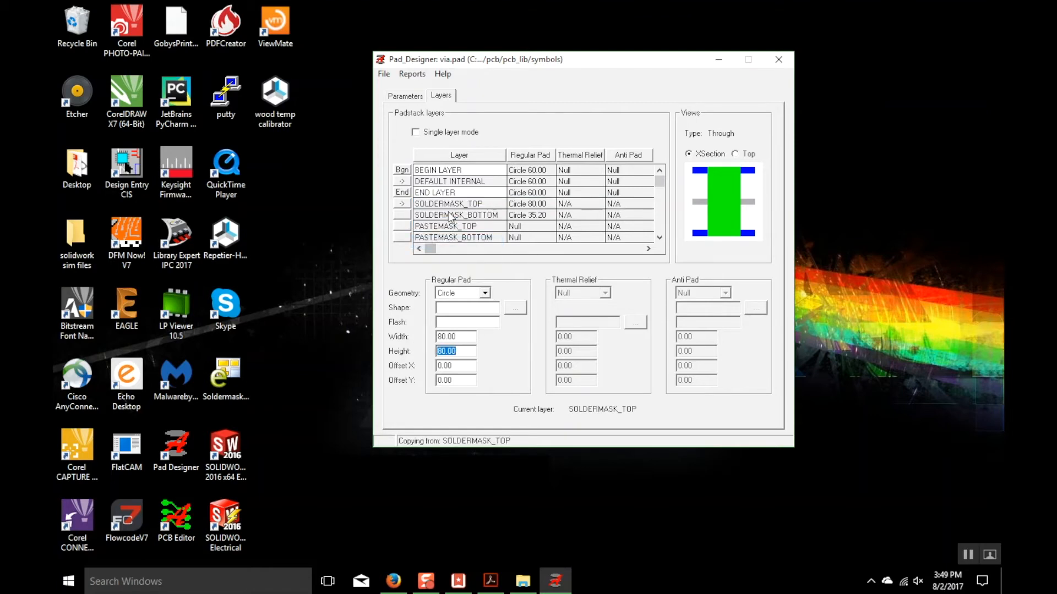
{"action": "left_click", "coordinate": [448, 203]}
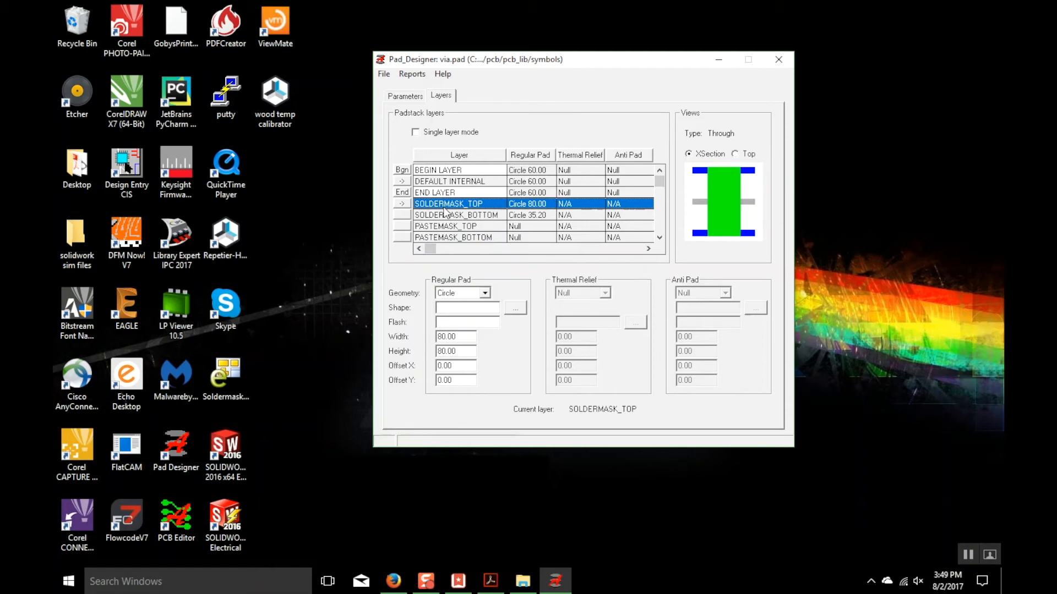
{"action": "left_click", "coordinate": [456, 215]}
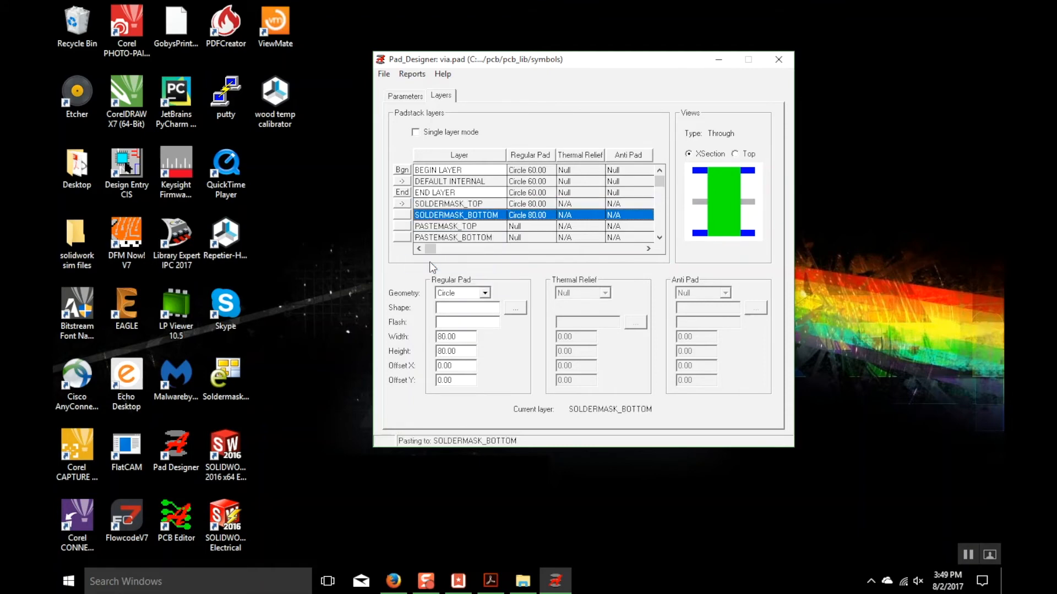
- Save via.pad, overwriting the existing padstack file
{"action": "left_click", "coordinate": [383, 73]}
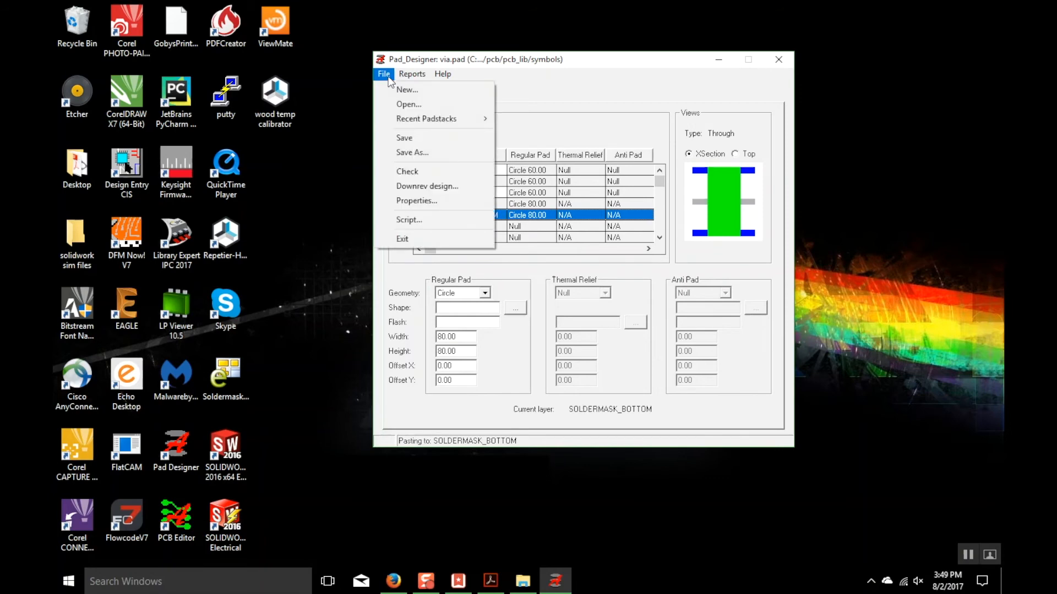
{"action": "left_click", "coordinate": [404, 138]}
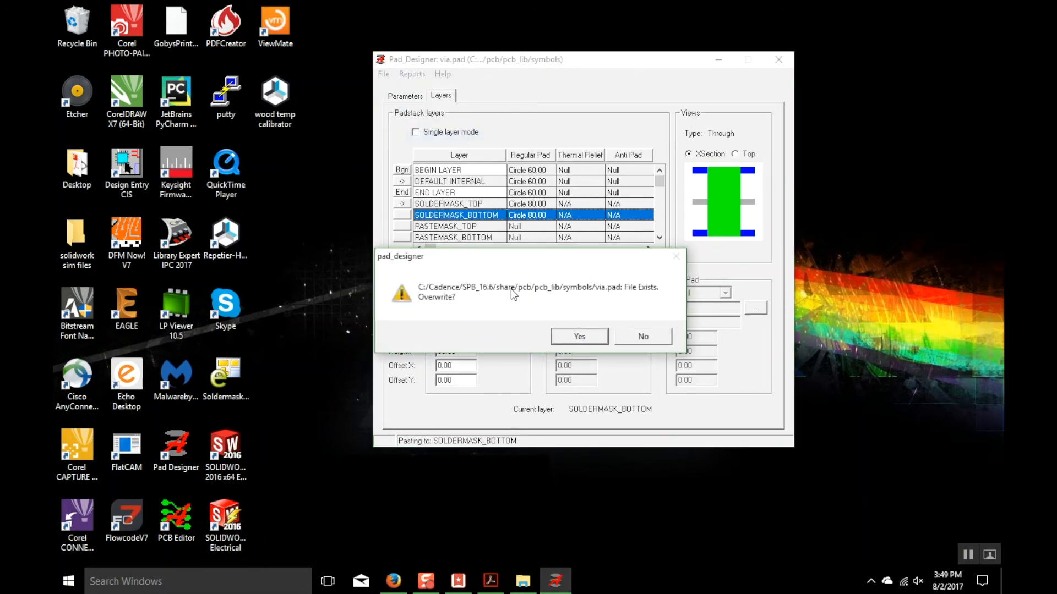
{"action": "left_click", "coordinate": [578, 337]}
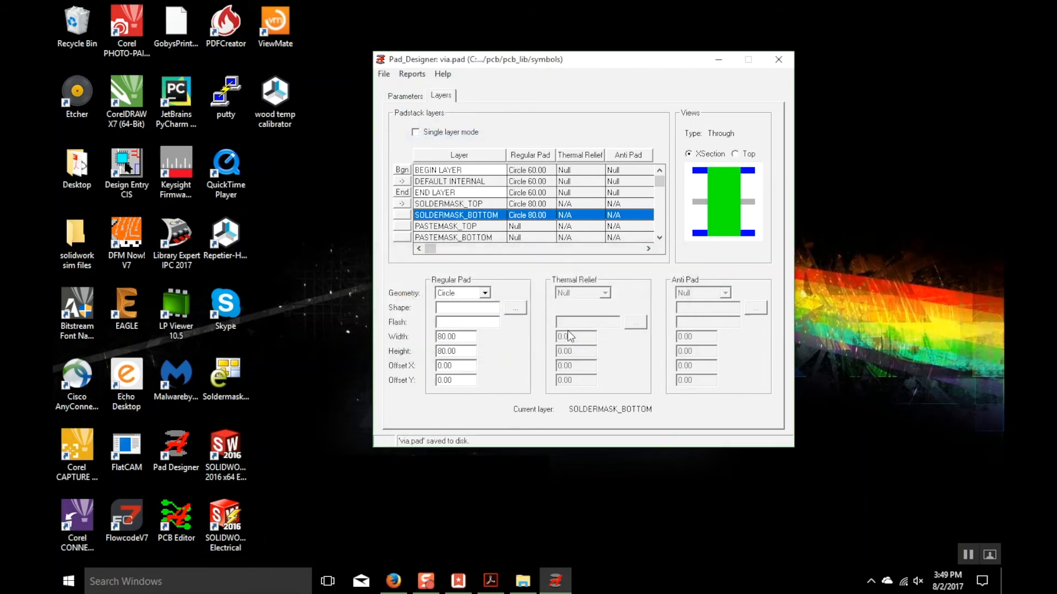
{"action": "mouse_move", "coordinate": [943, 556]}
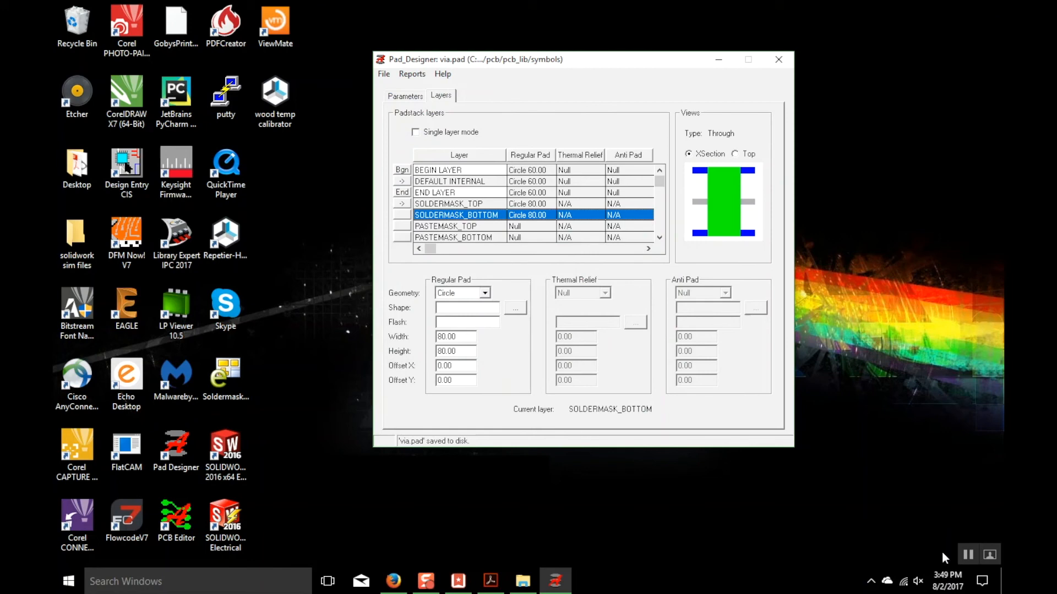
{"action": "mouse_move", "coordinate": [988, 554]}
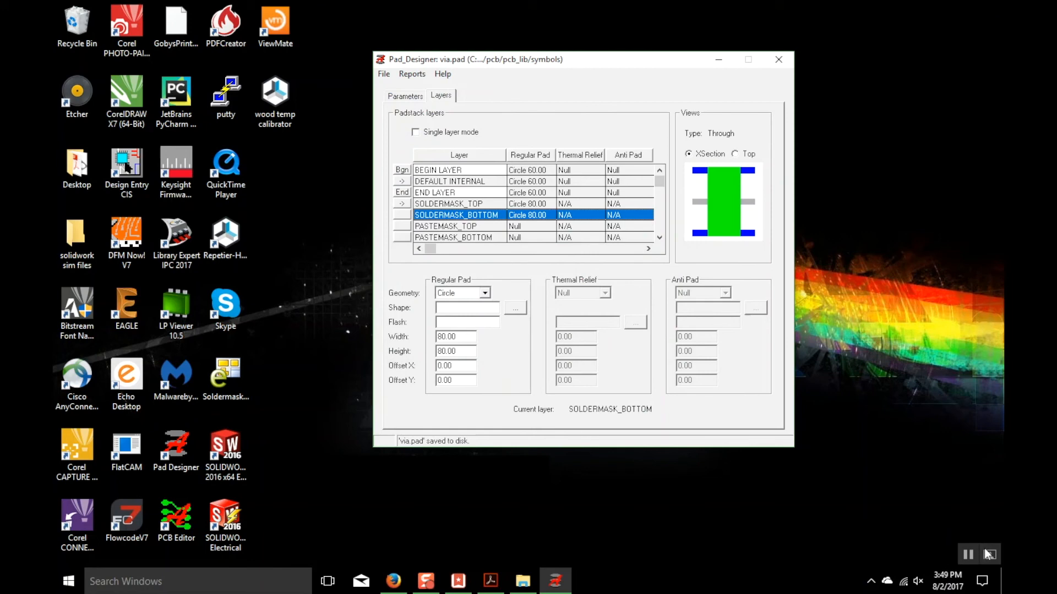